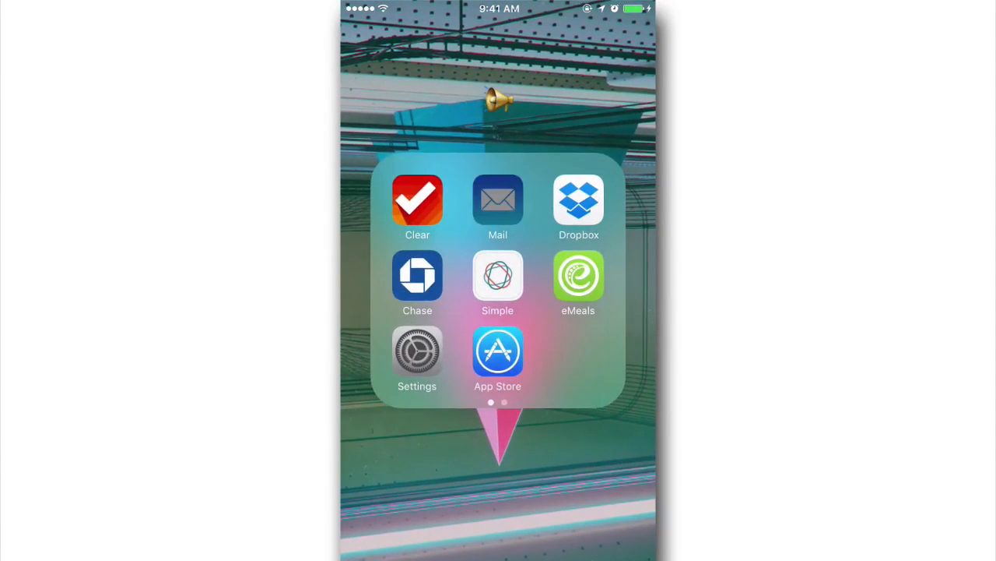
View the LET'S PARTY TONIGHT email in Mail, then start a new message typing 'whitson'.
click(498, 198)
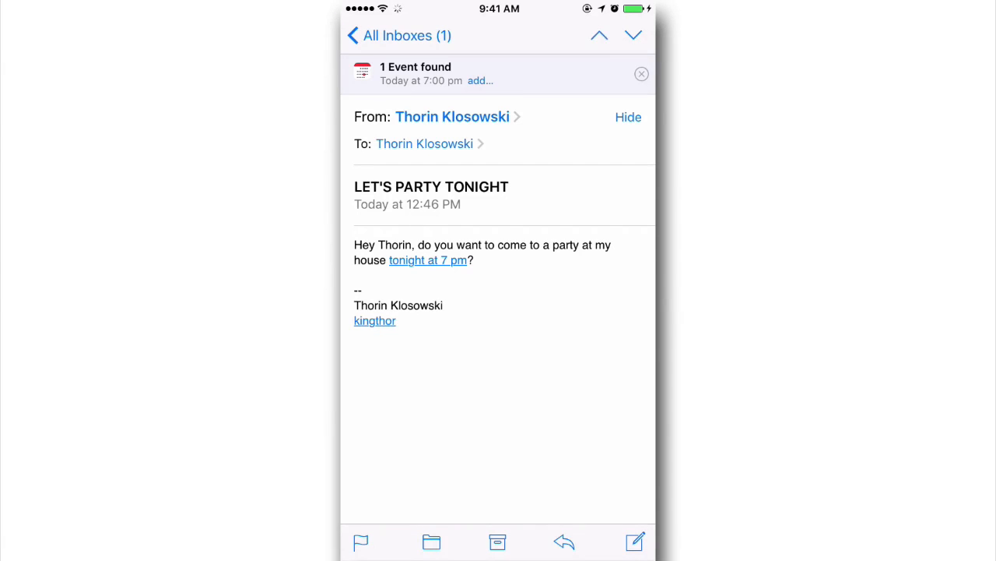
click(481, 80)
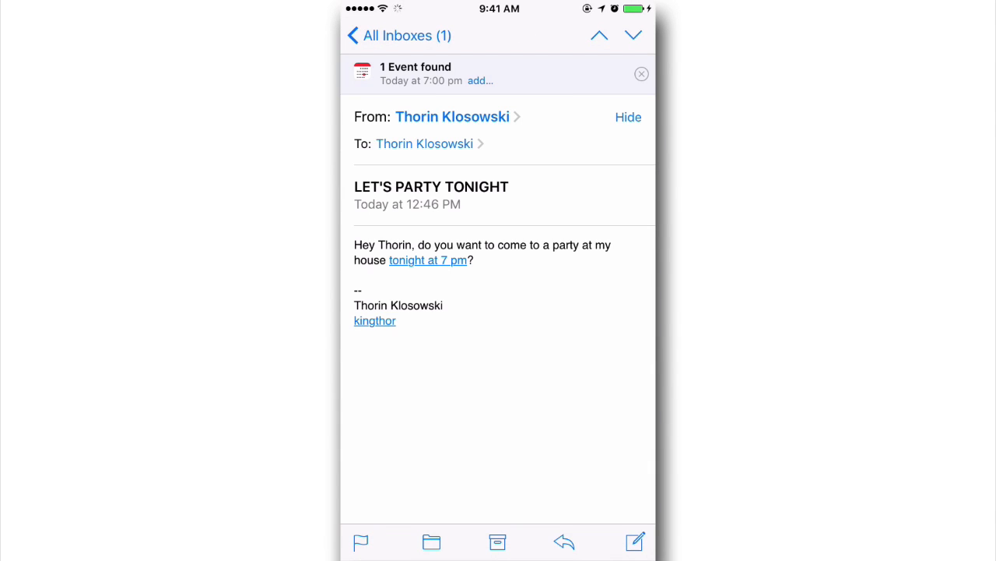
click(634, 541)
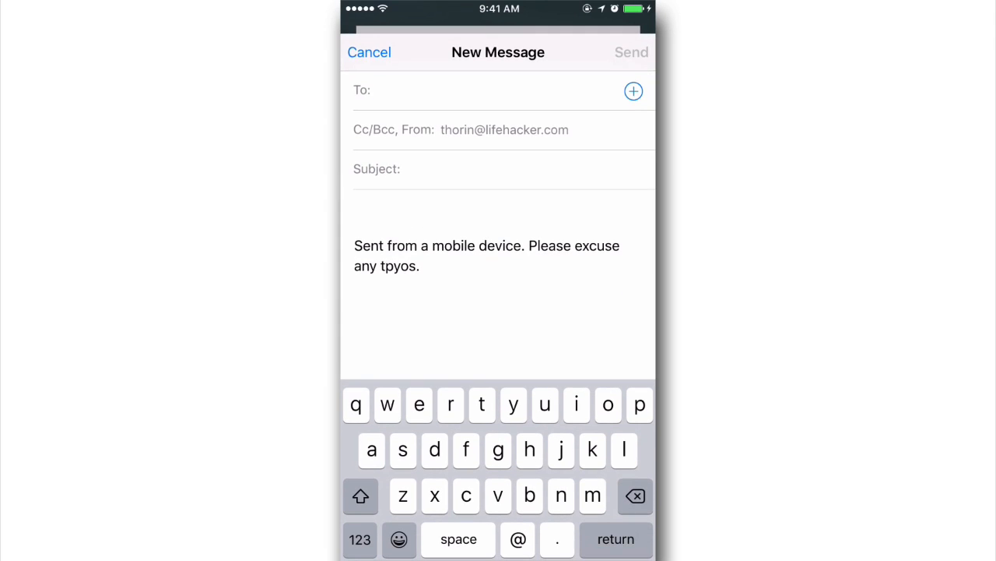
text(whitson)
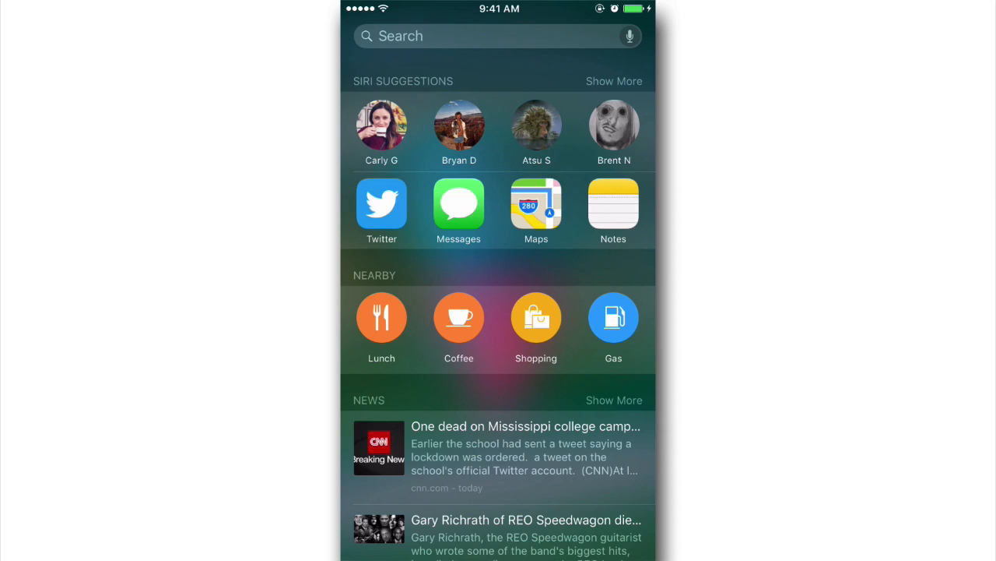
Leave Spotlight's Siri Suggestions and return to the home screen.
click(451, 36)
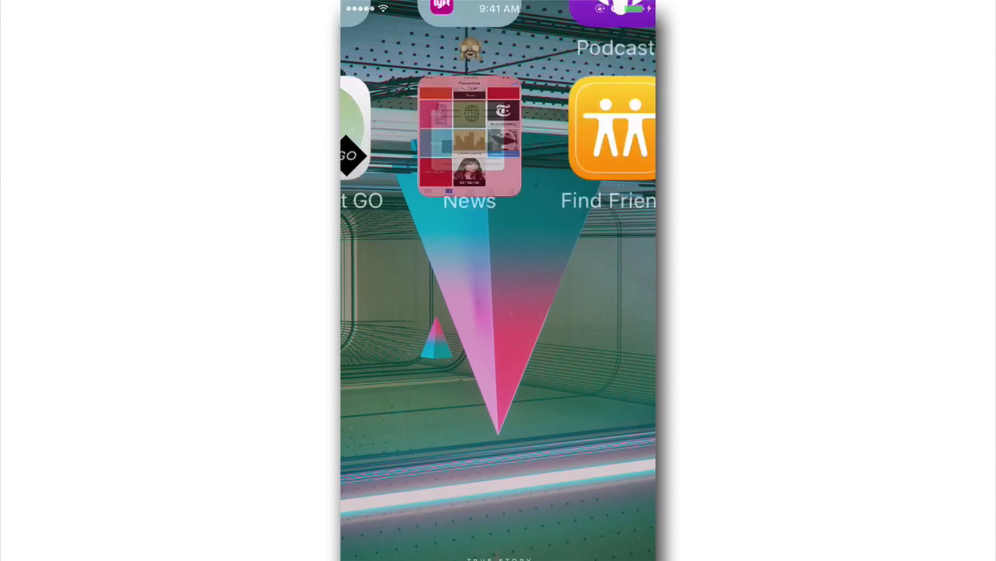
Open News and scroll through the For You story feed.
click(469, 140)
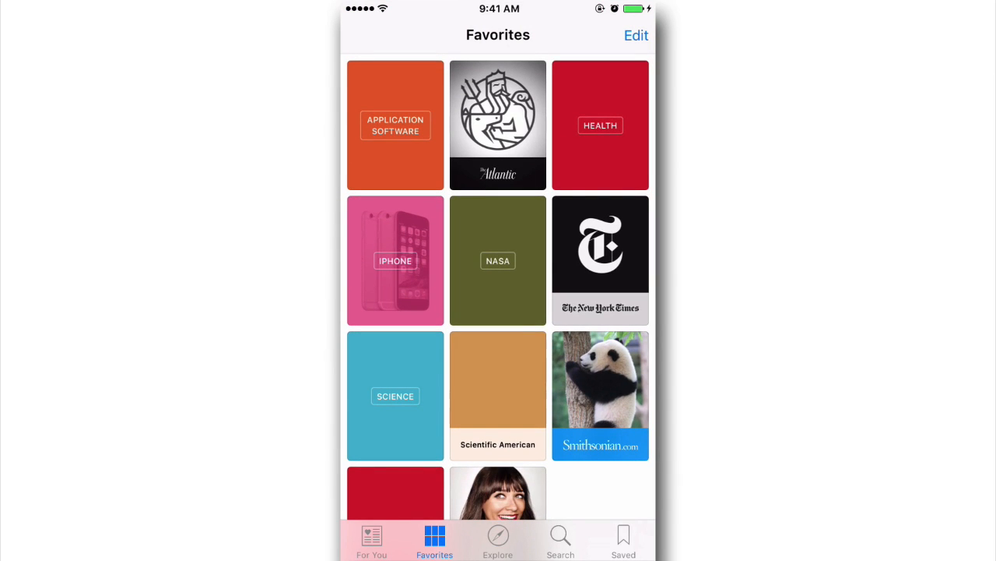
click(371, 540)
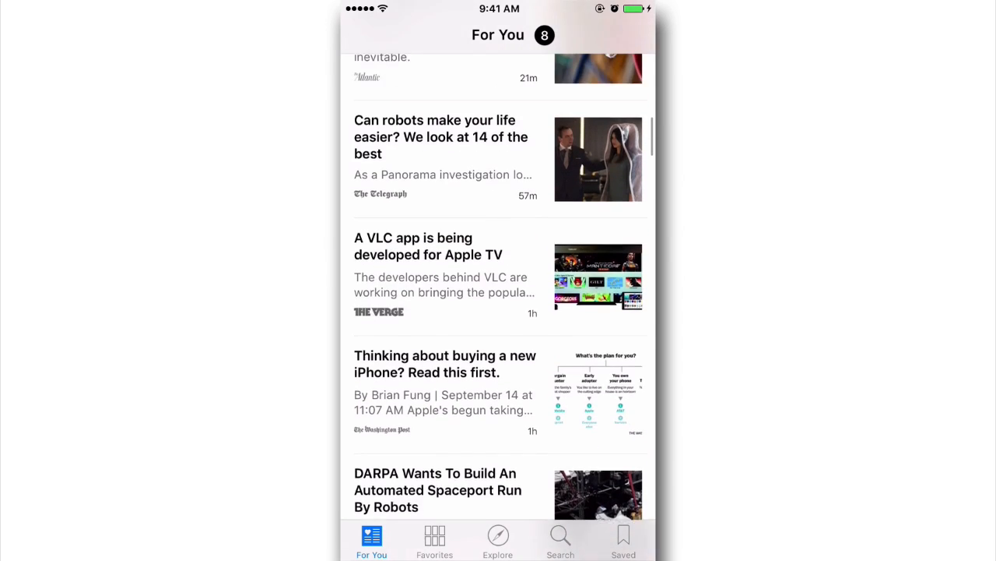
scroll(up, 3)
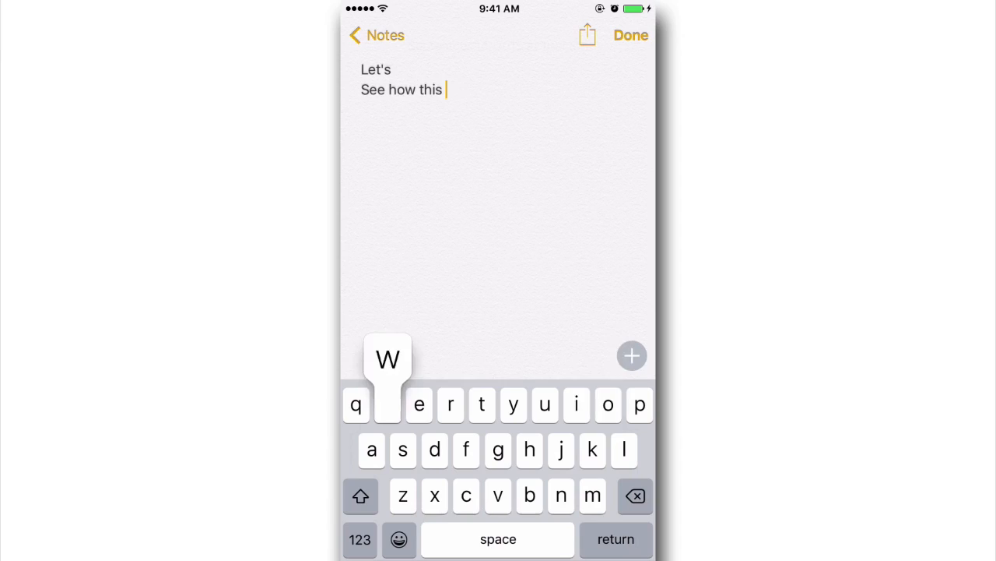
Finish the line 'See how this works' and make it a ticked checklist item.
text(works)
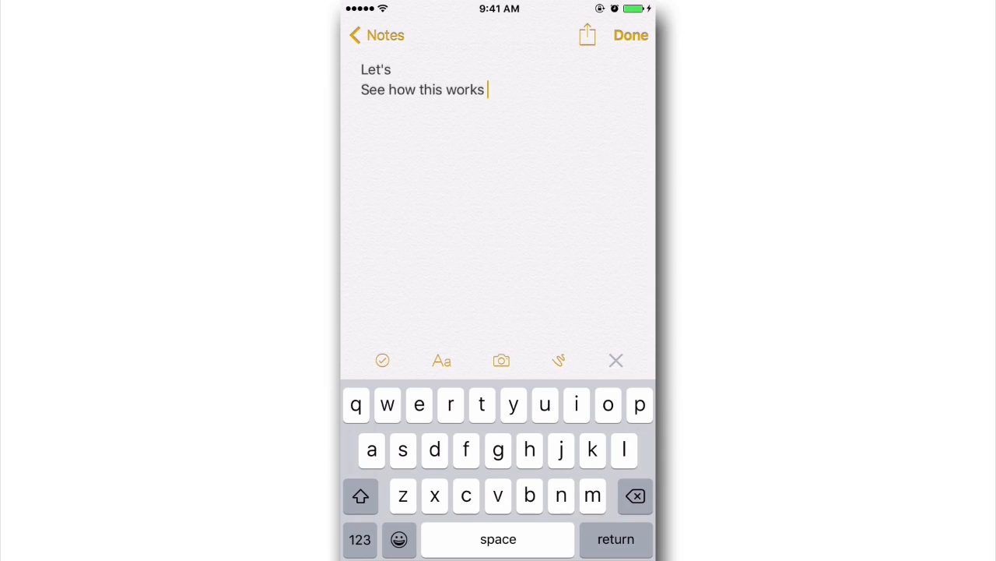
click(383, 360)
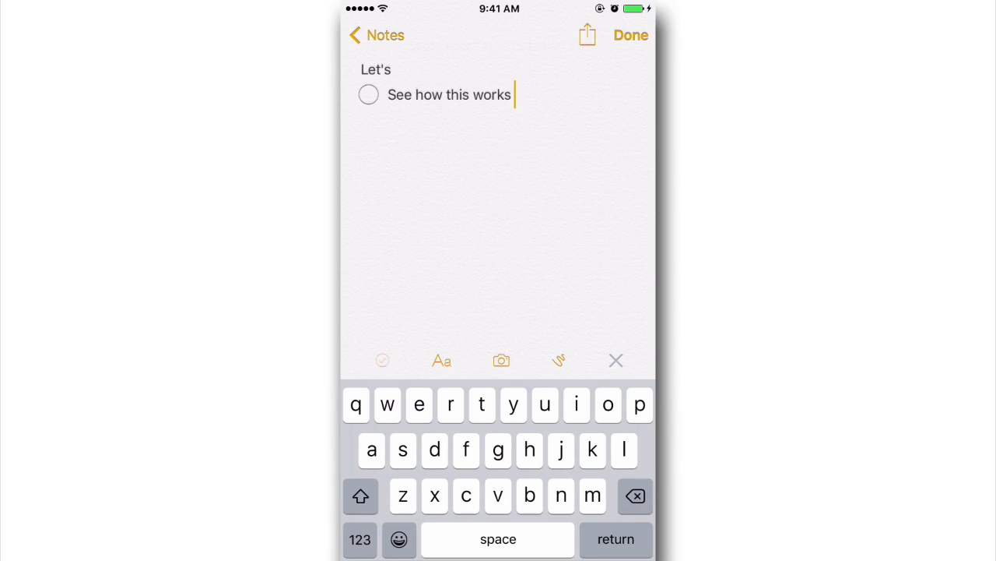
click(368, 94)
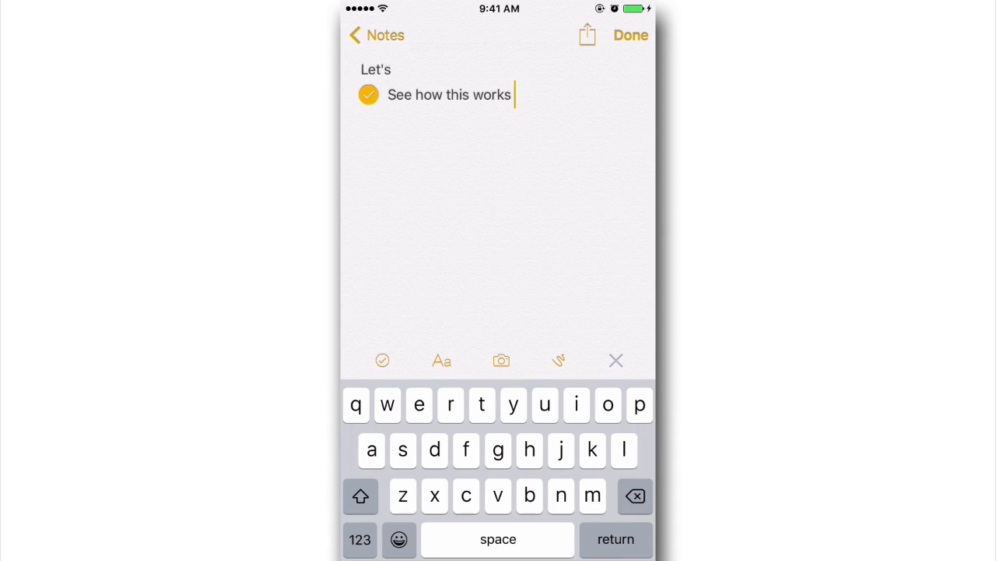
Bring up the Notes photo options, dismiss them, and use the toolbar.
click(441, 360)
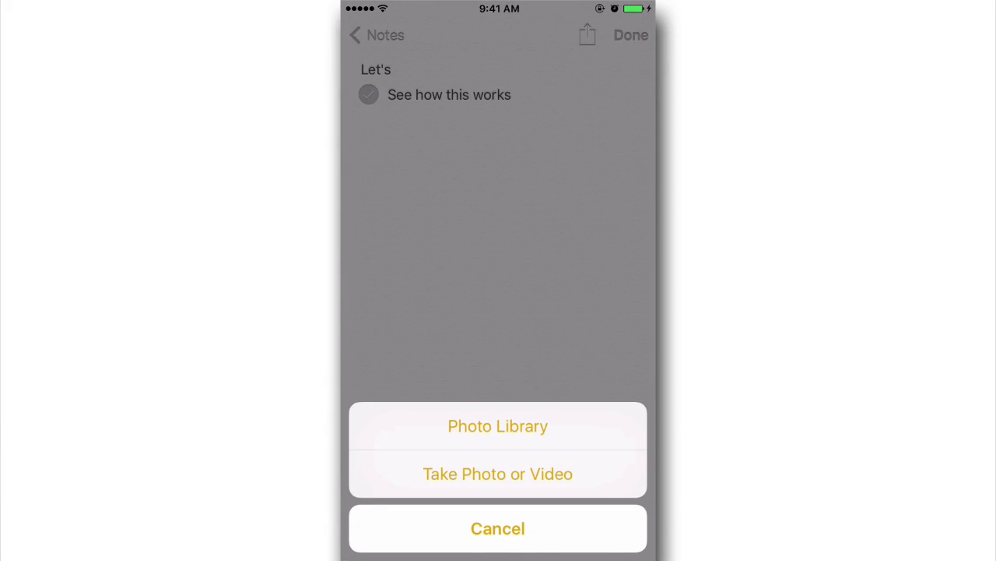
click(498, 528)
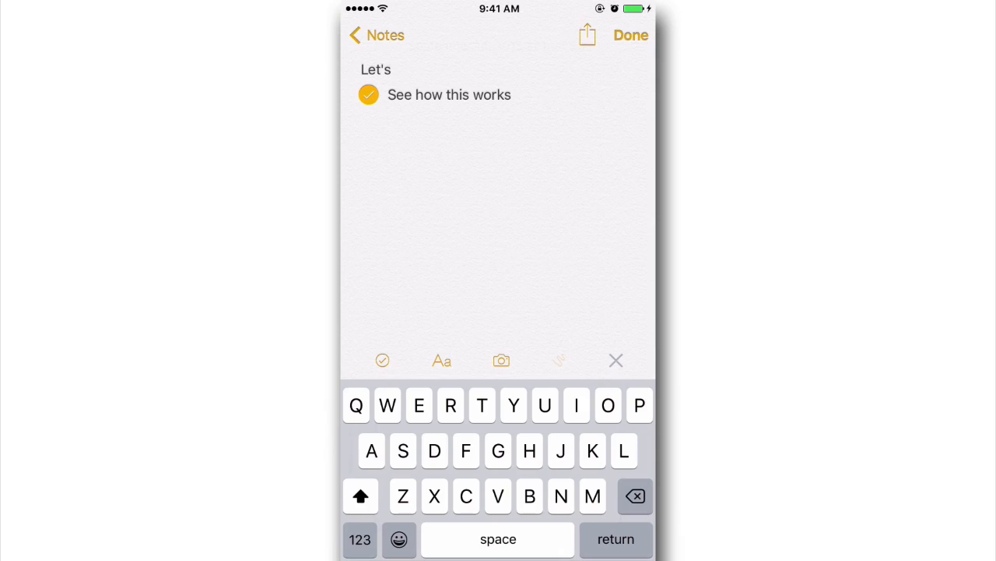
click(559, 359)
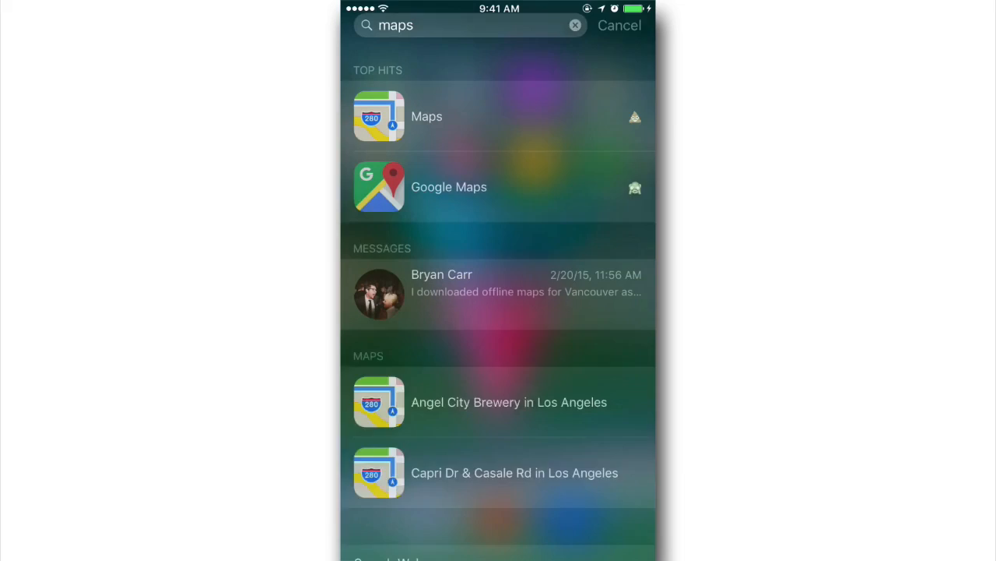
Launch Maps from Spotlight and open place search with categories and recent places.
click(427, 116)
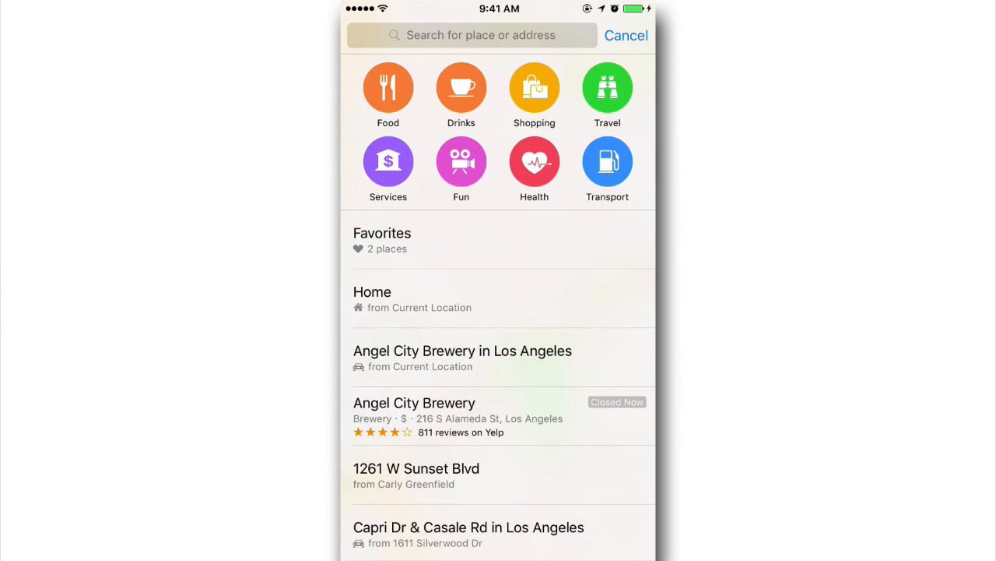
click(460, 87)
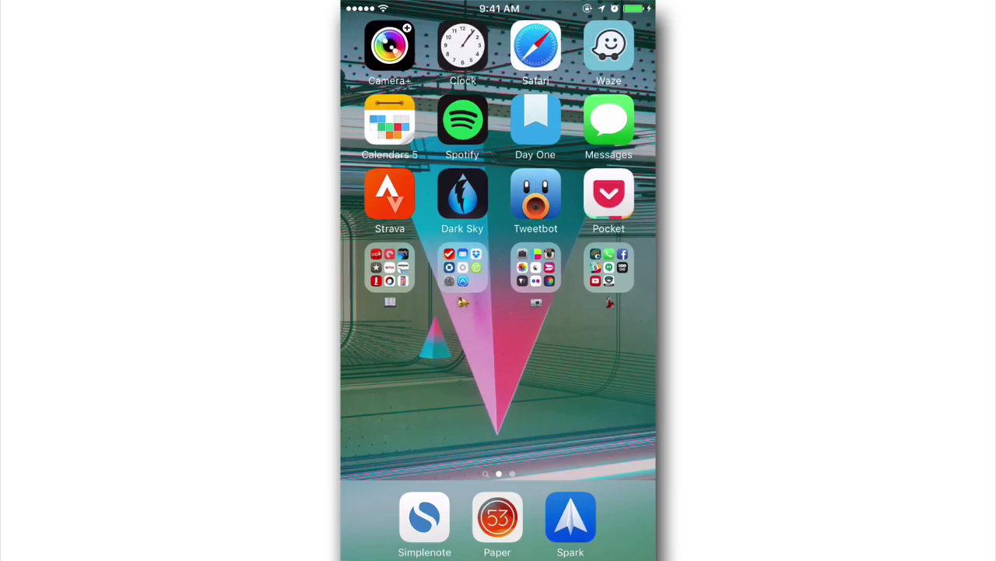
Open a tweet's dog photo link from Tweetbot in Safari.
click(535, 193)
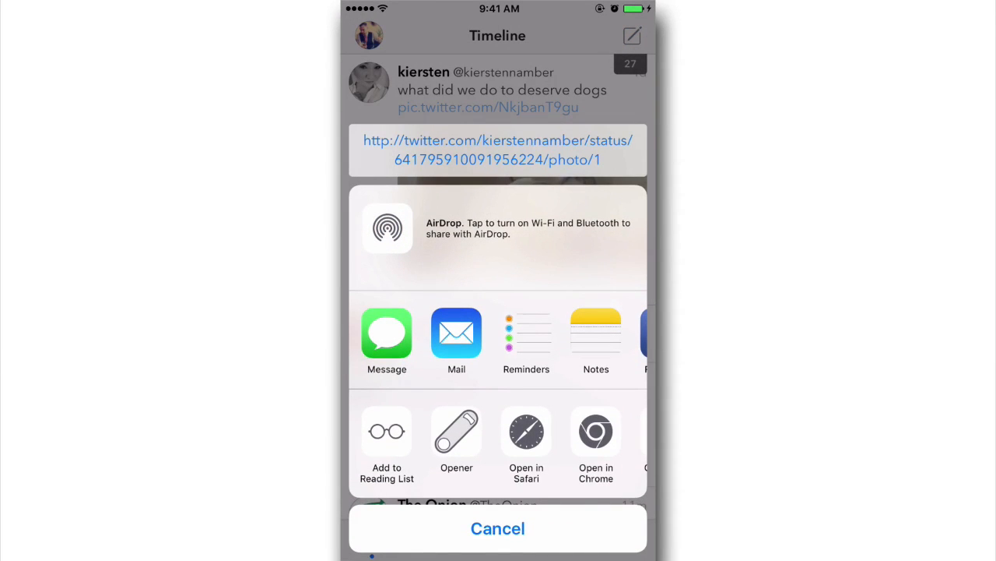
click(526, 432)
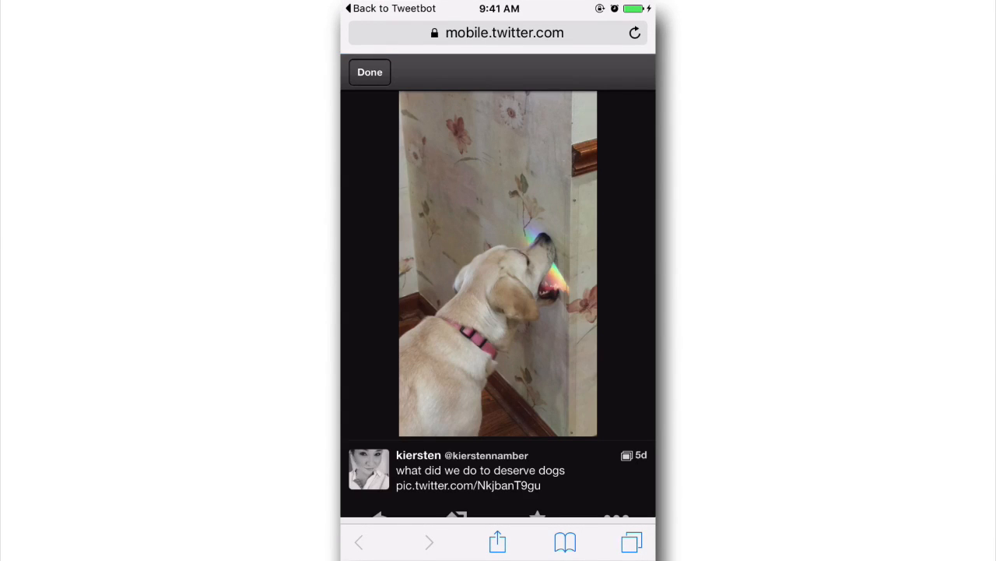
click(369, 71)
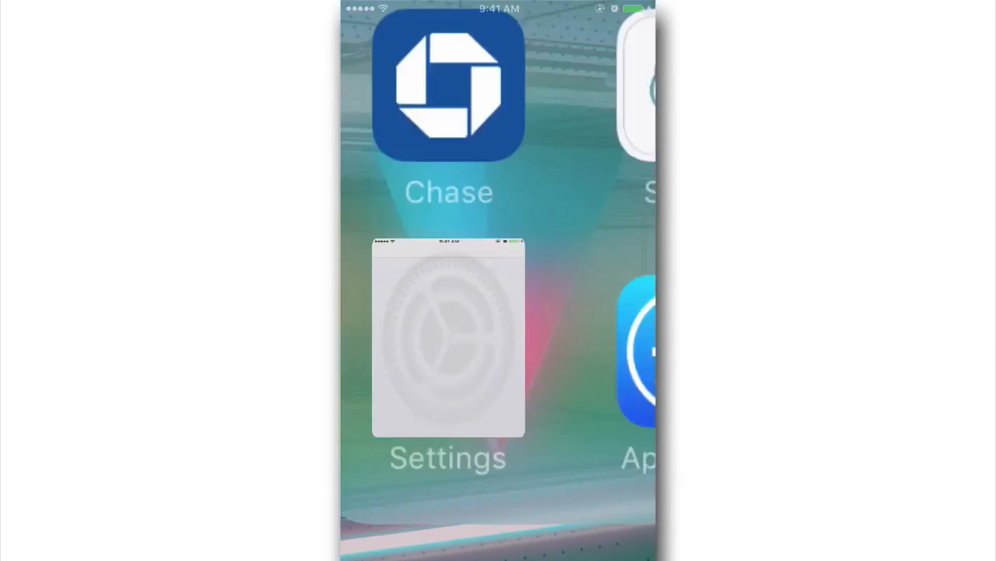
Search Settings for 'Batt' and open the Battery page.
click(448, 339)
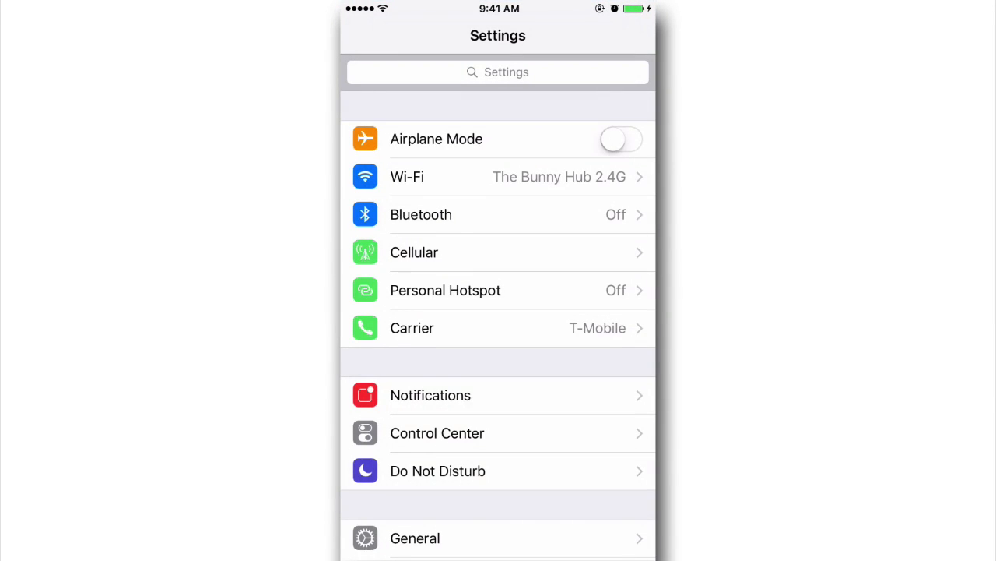
click(498, 71)
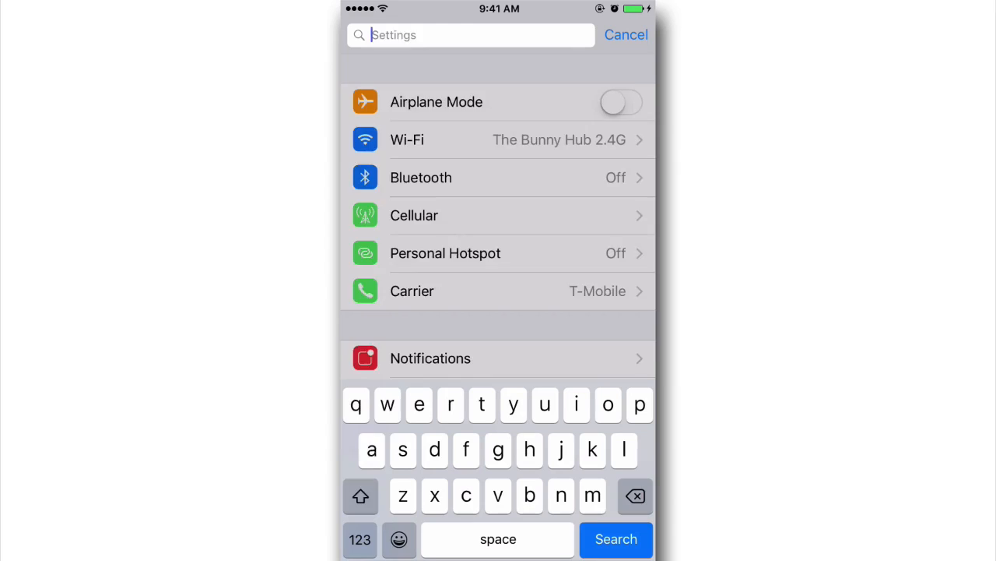
text(Batt)
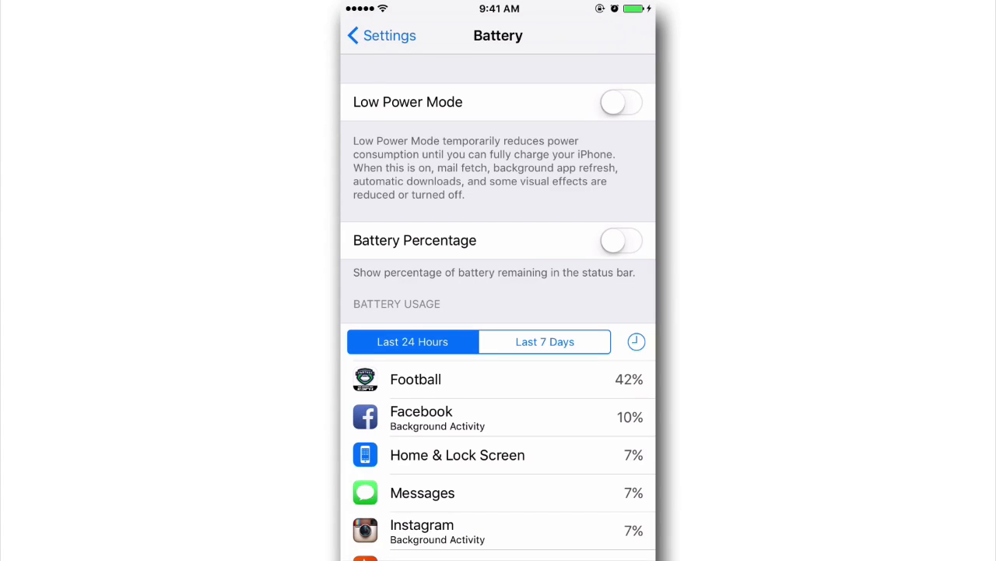
click(622, 102)
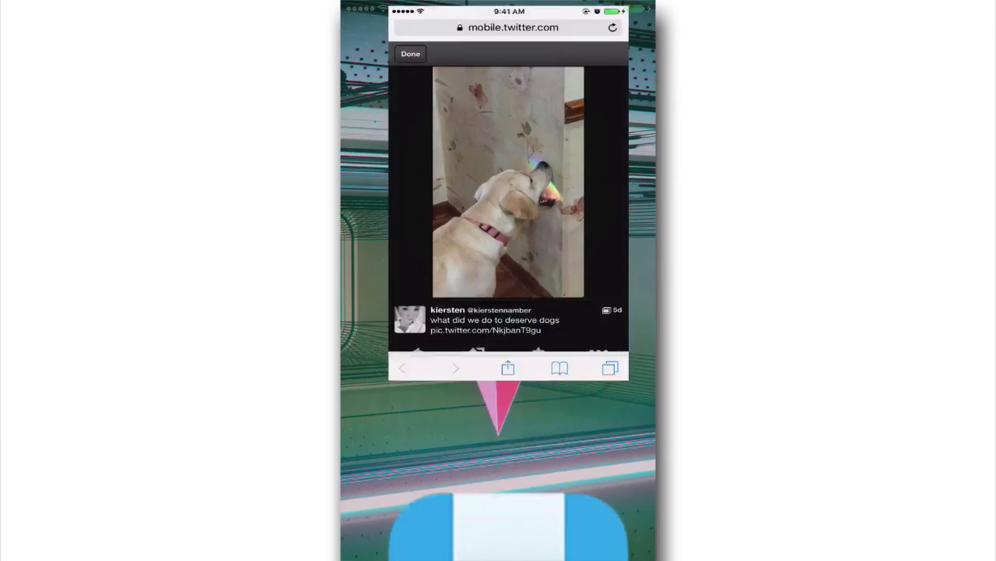
Return to the Safari dog photo page and edit its web address.
click(513, 27)
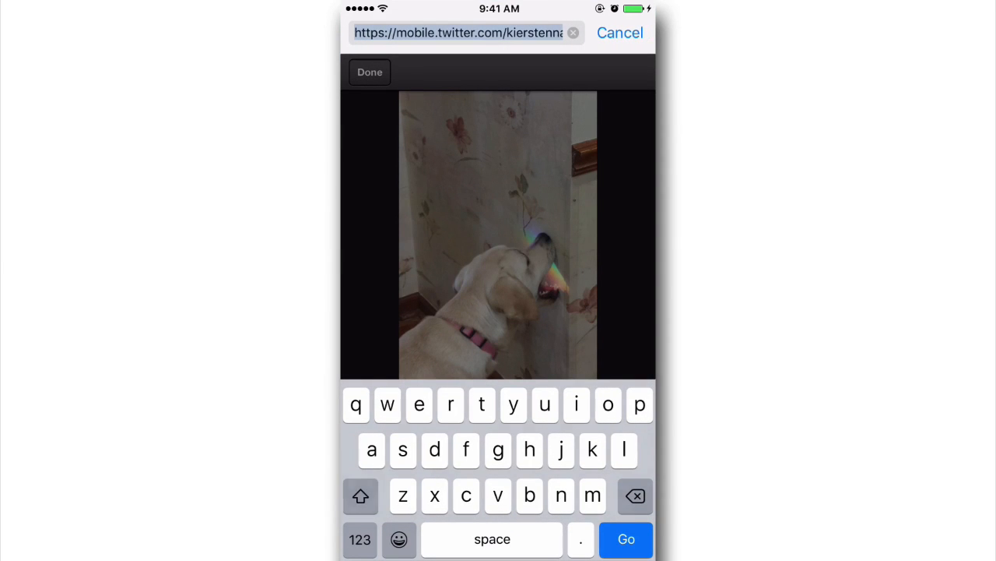
click(361, 495)
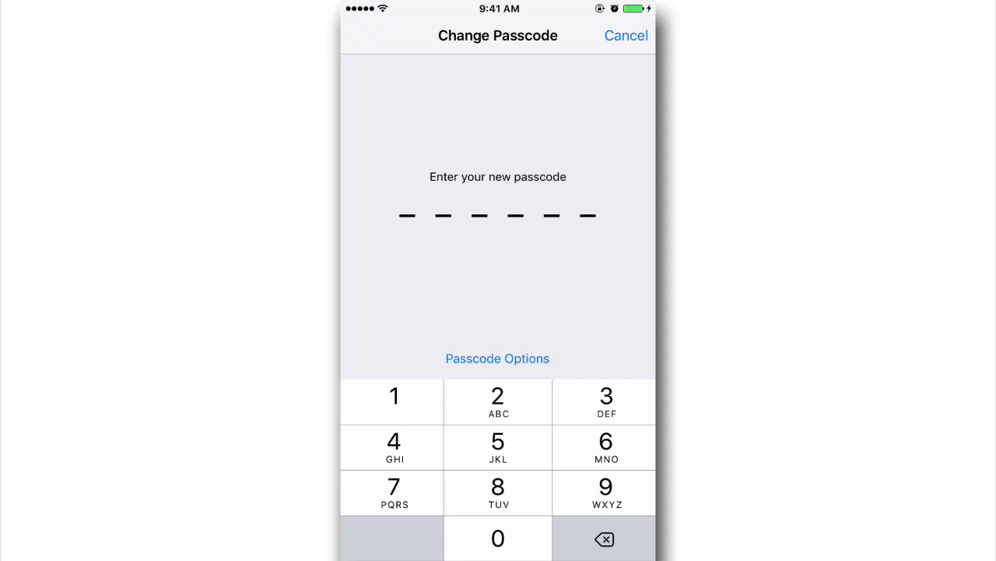
Open Passcode Options to see alphanumeric, custom numeric and 4-digit choices.
click(498, 358)
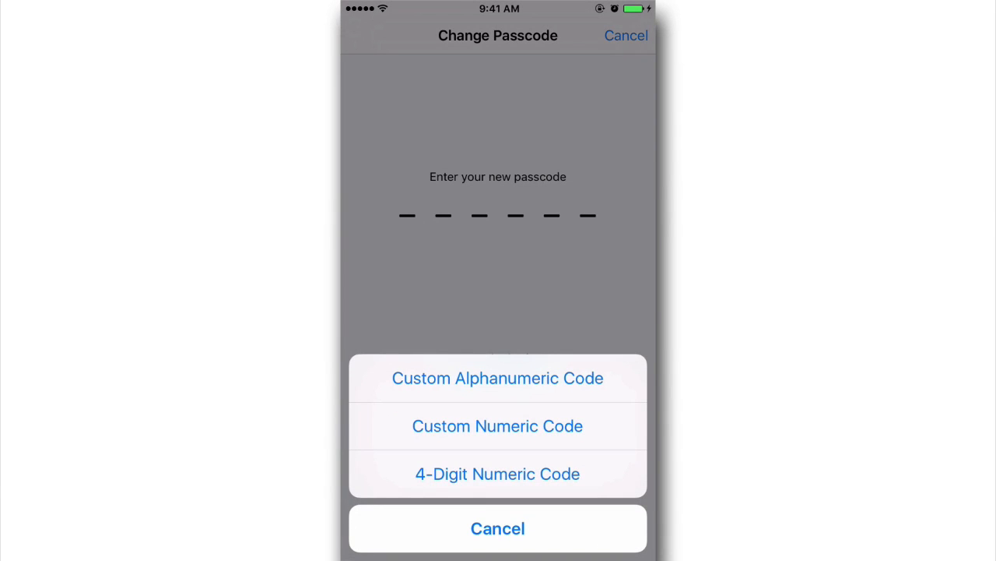